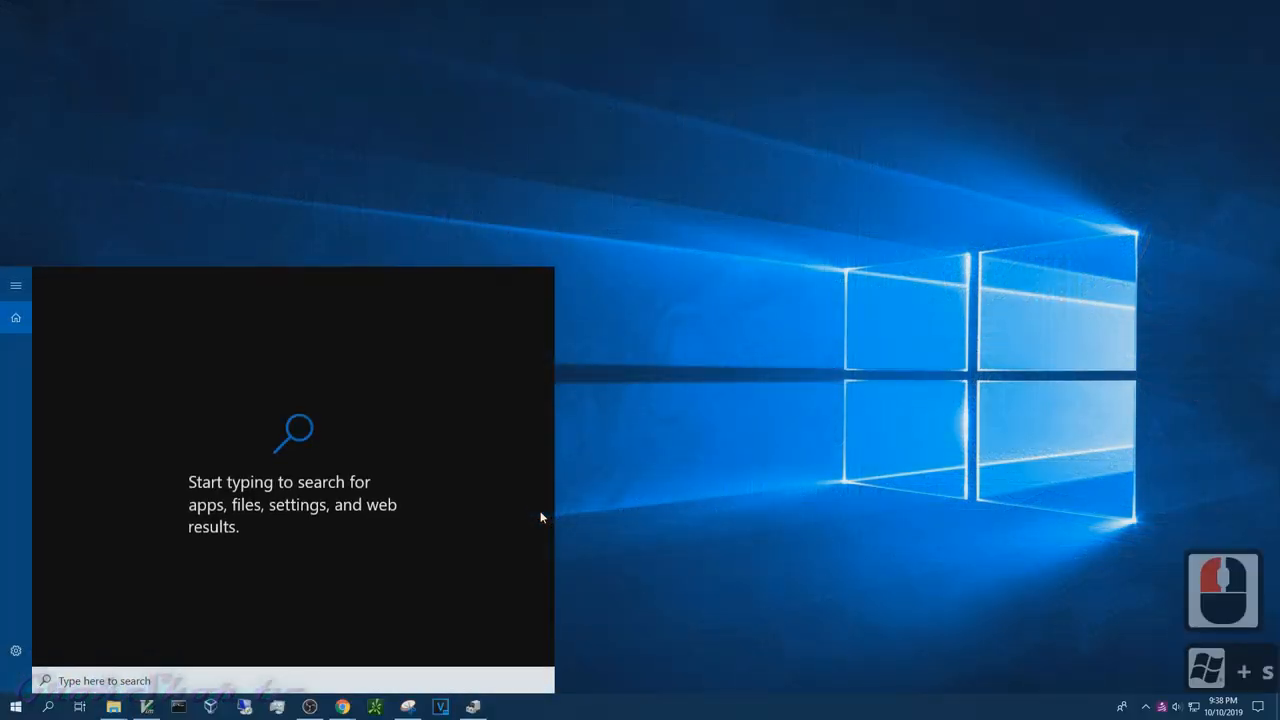
- Search Windows for 'backup' and open the Backup settings result
{"action": "type", "text": "b"}
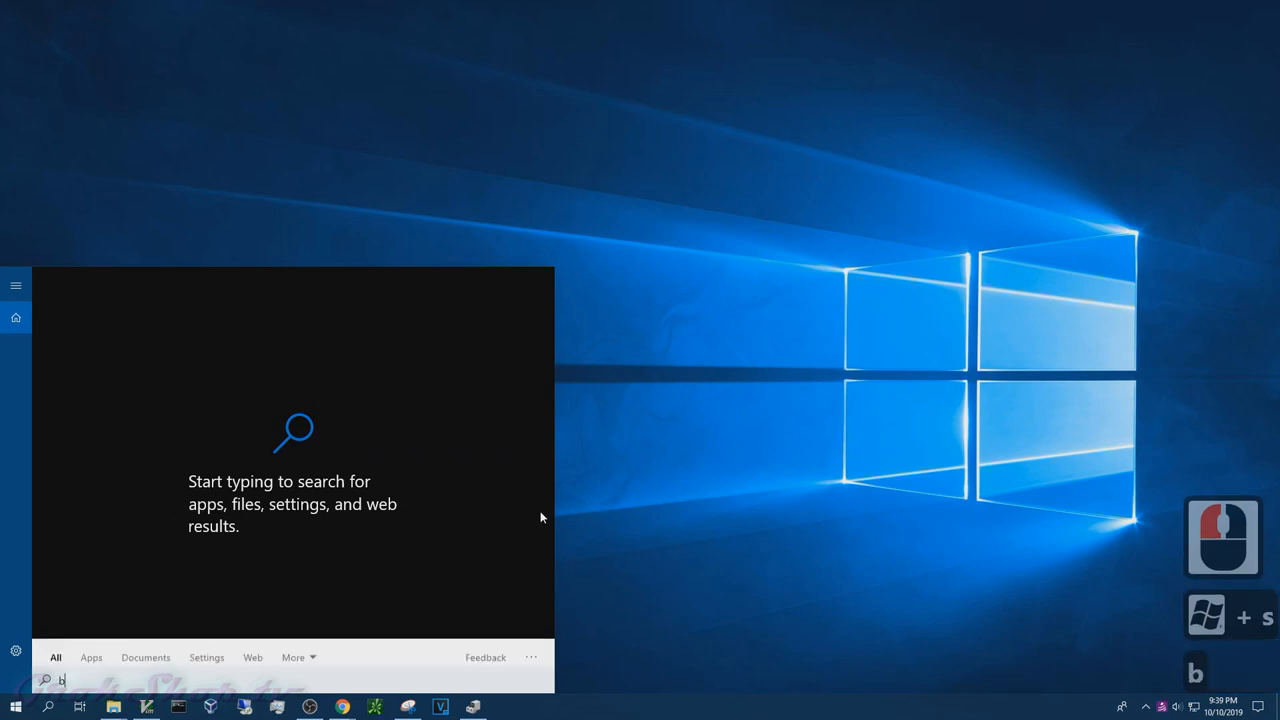
{"action": "type", "text": "ackup"}
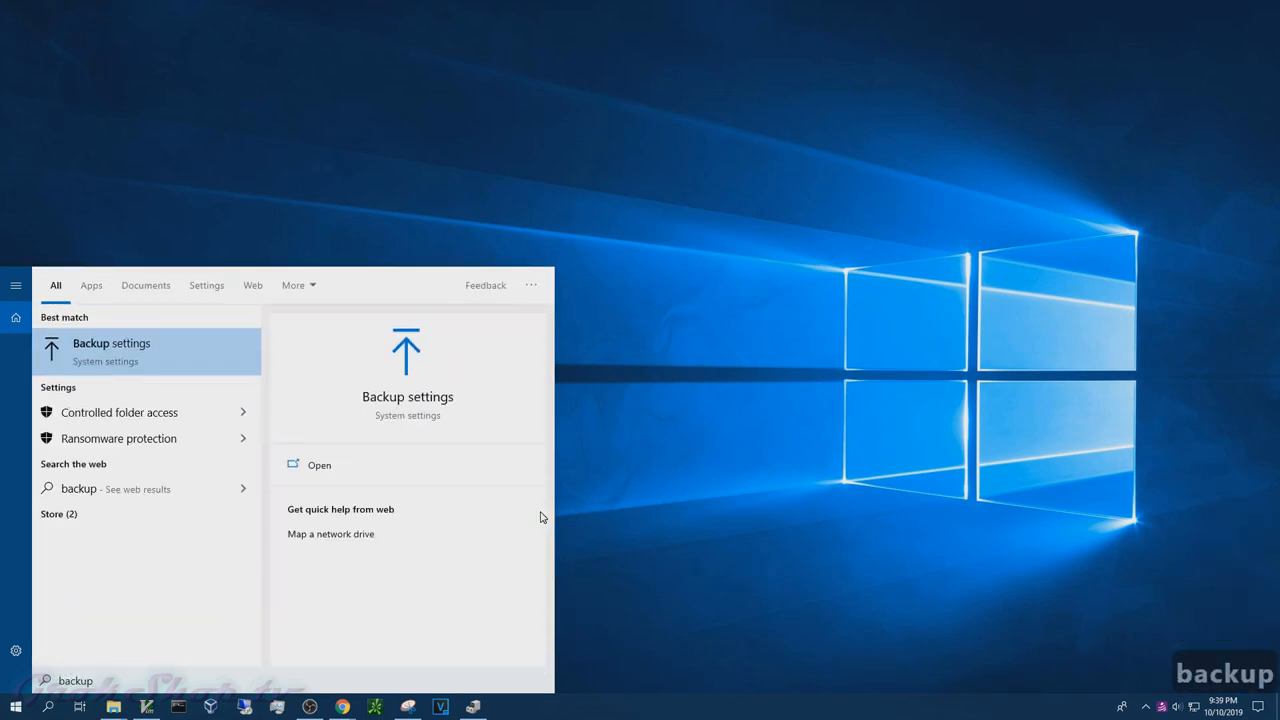
{"action": "left_click", "coordinate": [111, 343]}
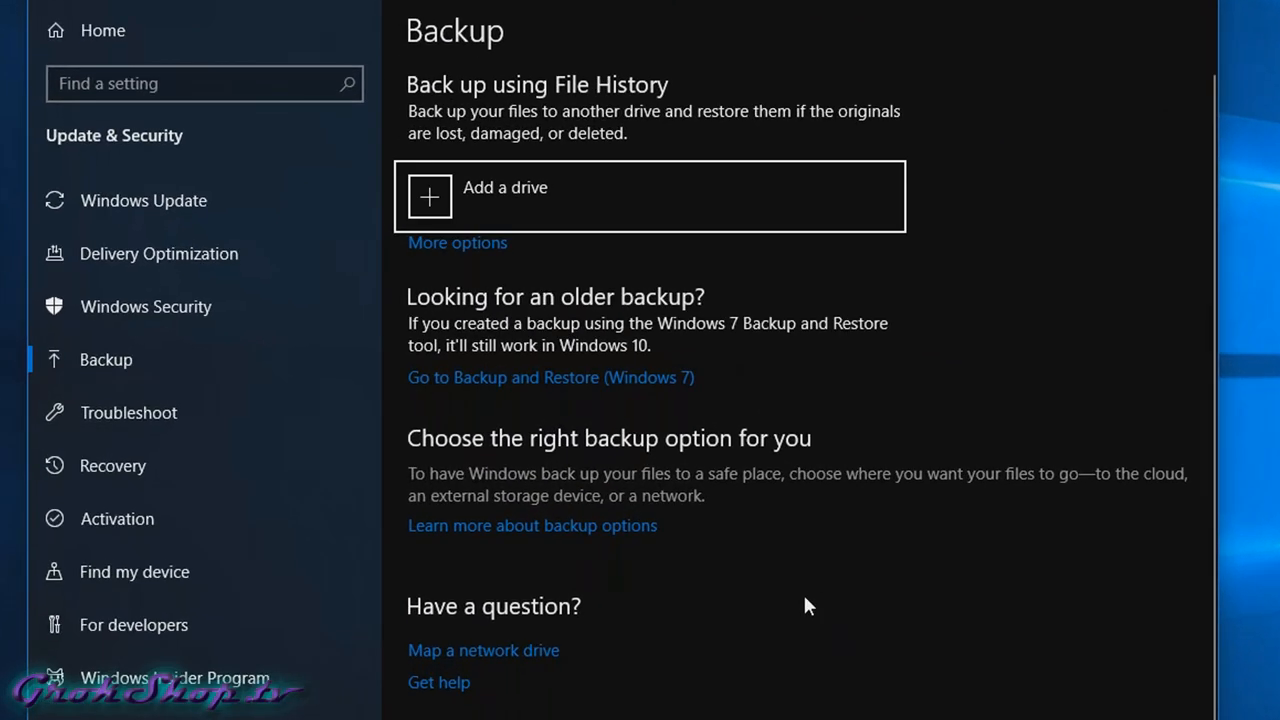
{"action": "mouse_move", "coordinate": [521, 355]}
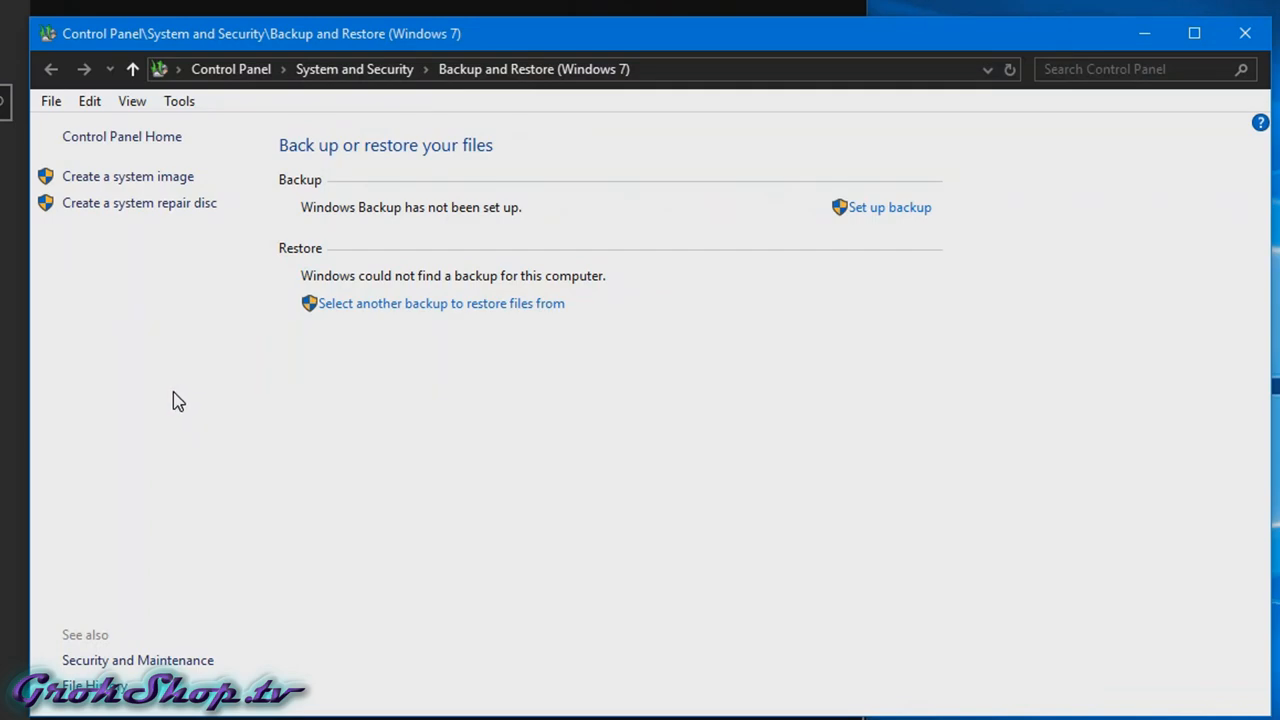
- Create a system image targeting \\DATAOCEAN\backups\DH77EB-i5-3470 with network account credentials
{"action": "left_click", "coordinate": [128, 176]}
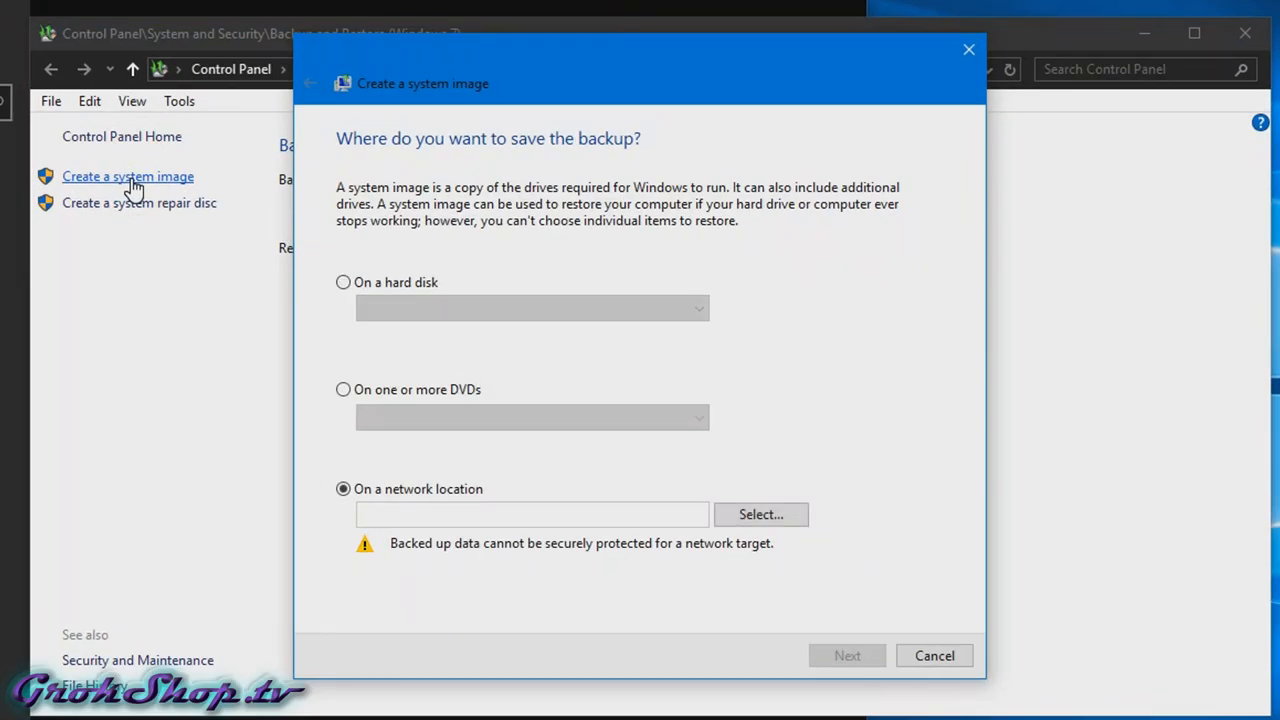
{"action": "mouse_move", "coordinate": [453, 520]}
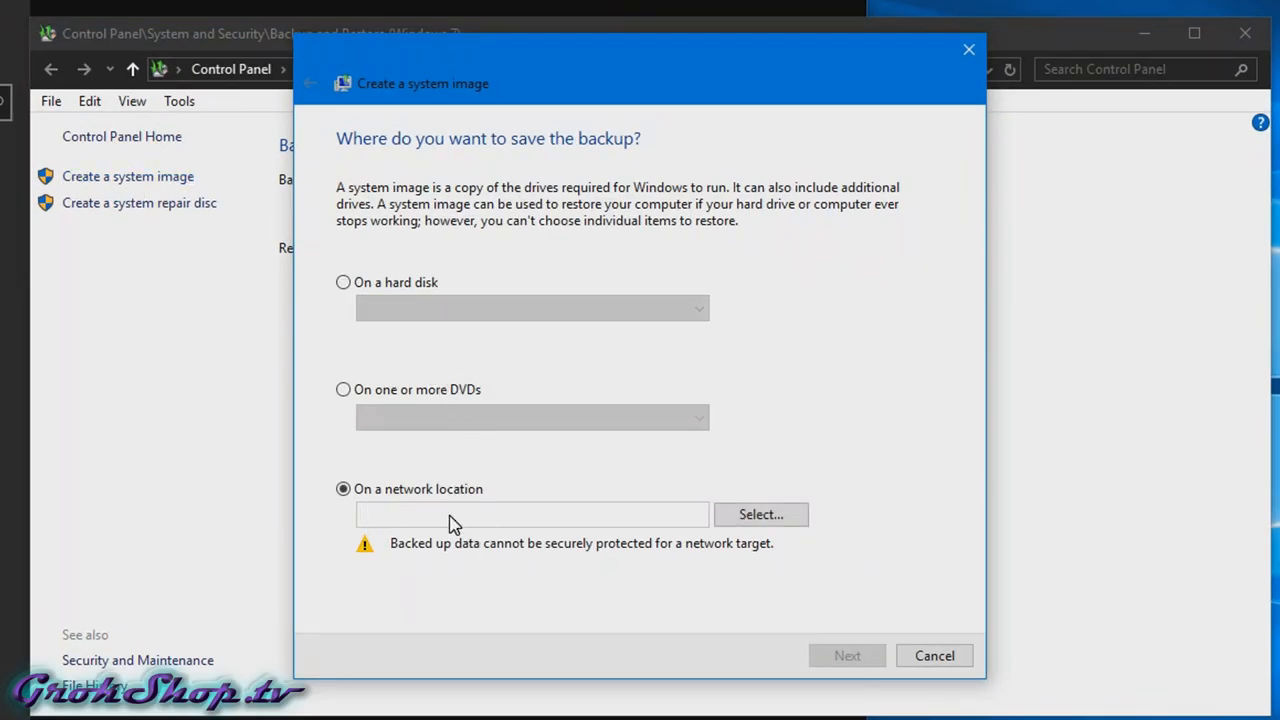
{"action": "left_click", "coordinate": [761, 514]}
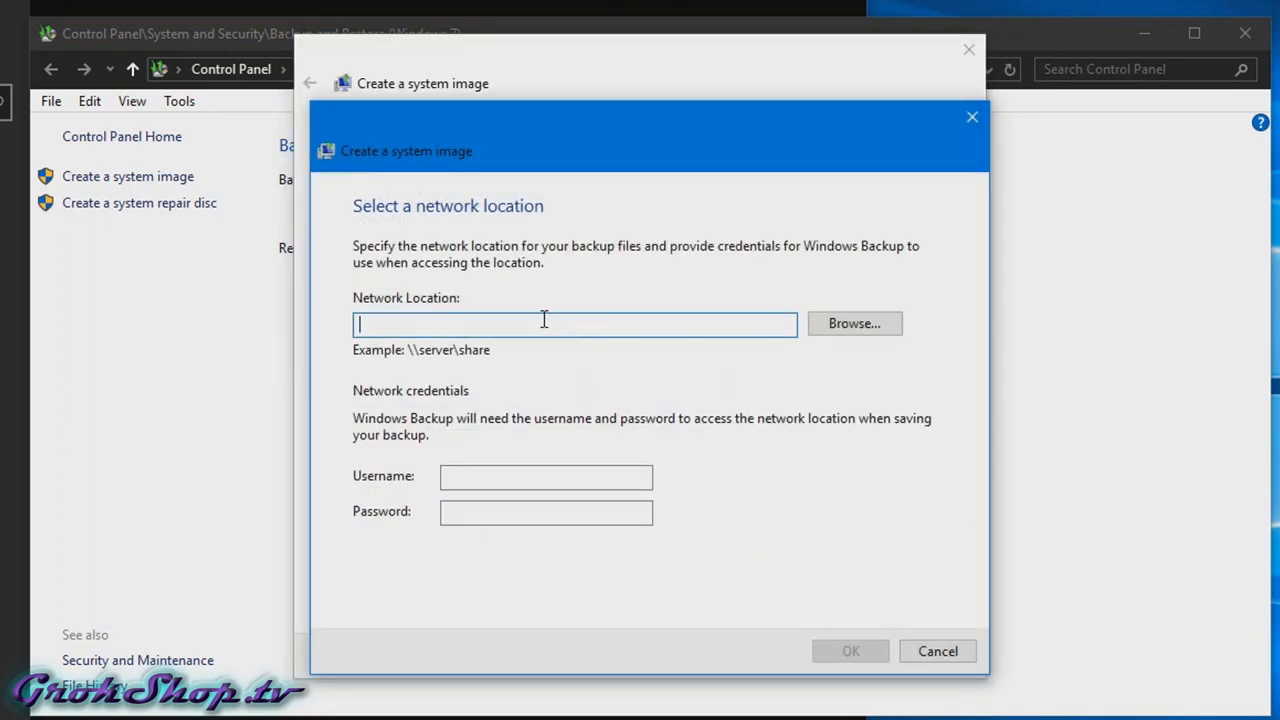
{"action": "type", "text": "\\\\DATAOCEAN\\backups\\DH77EB-i5-3470"}
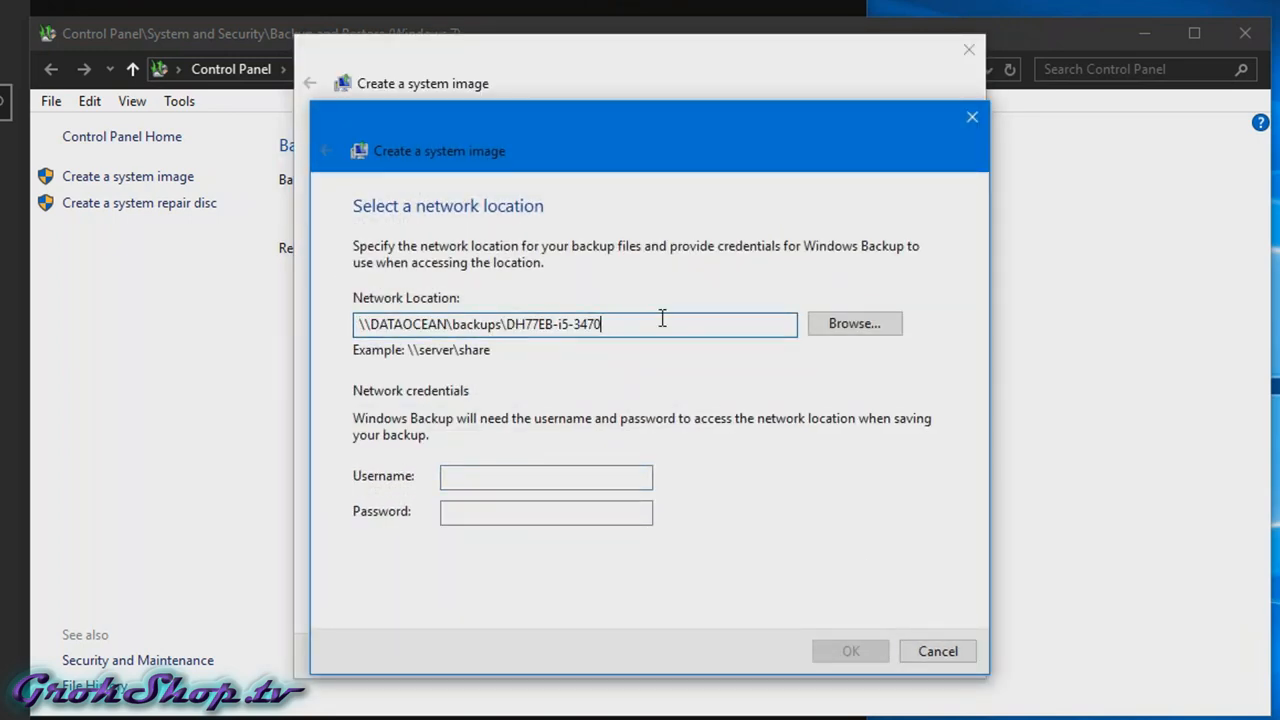
{"action": "left_click", "coordinate": [854, 323]}
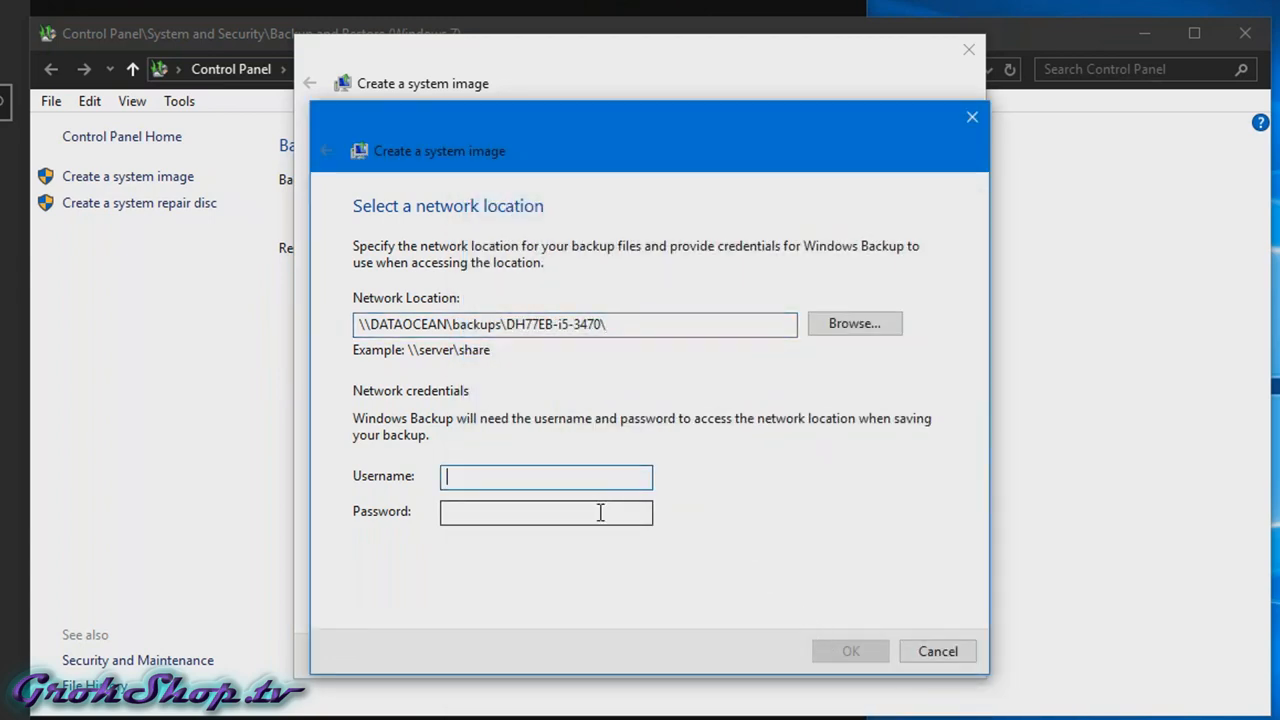
{"action": "left_click", "coordinate": [938, 651]}
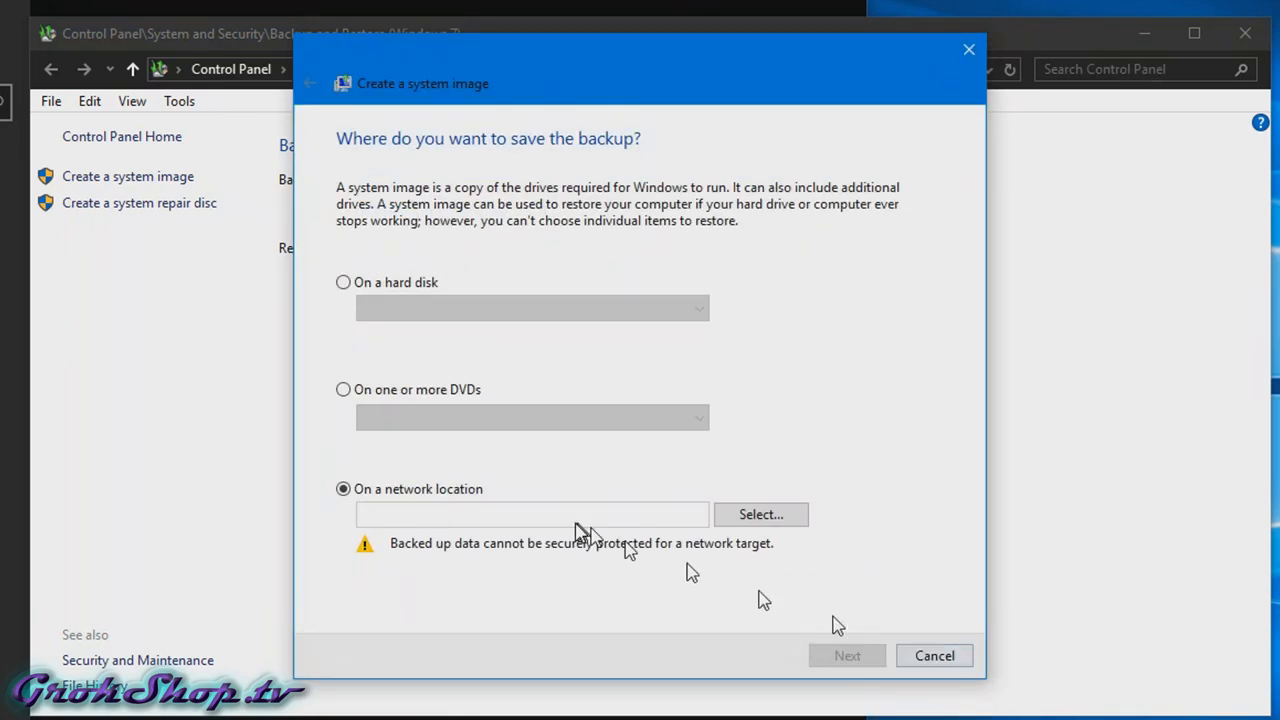
{"action": "left_click", "coordinate": [761, 514]}
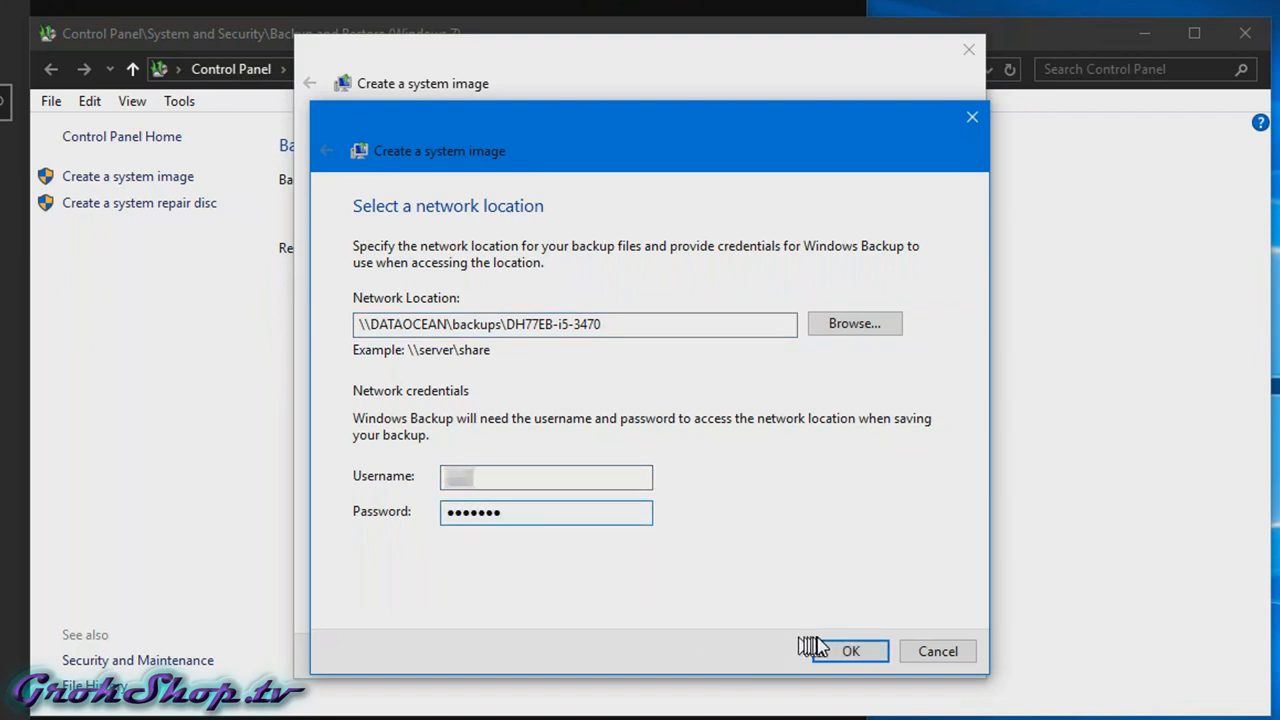
{"action": "left_click", "coordinate": [852, 651]}
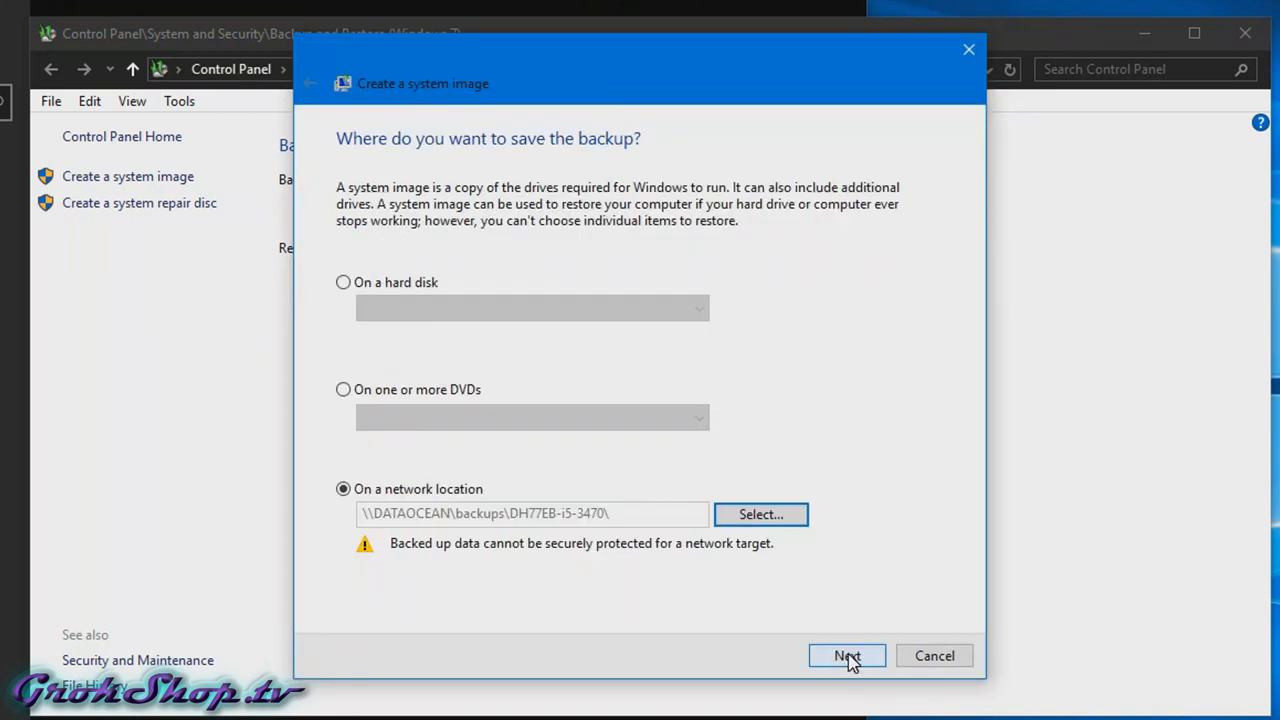
- Review the summary of three system drives and start the system image backup
{"action": "left_click", "coordinate": [845, 655]}
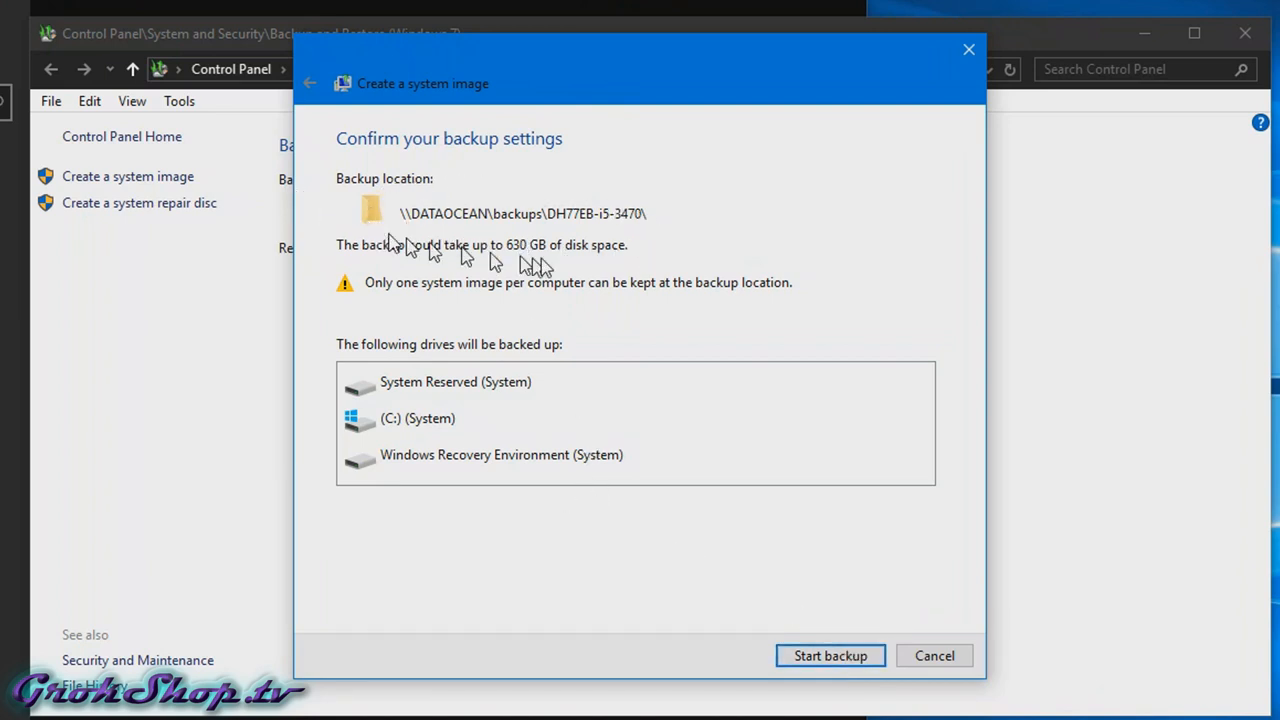
{"action": "mouse_move", "coordinate": [522, 262]}
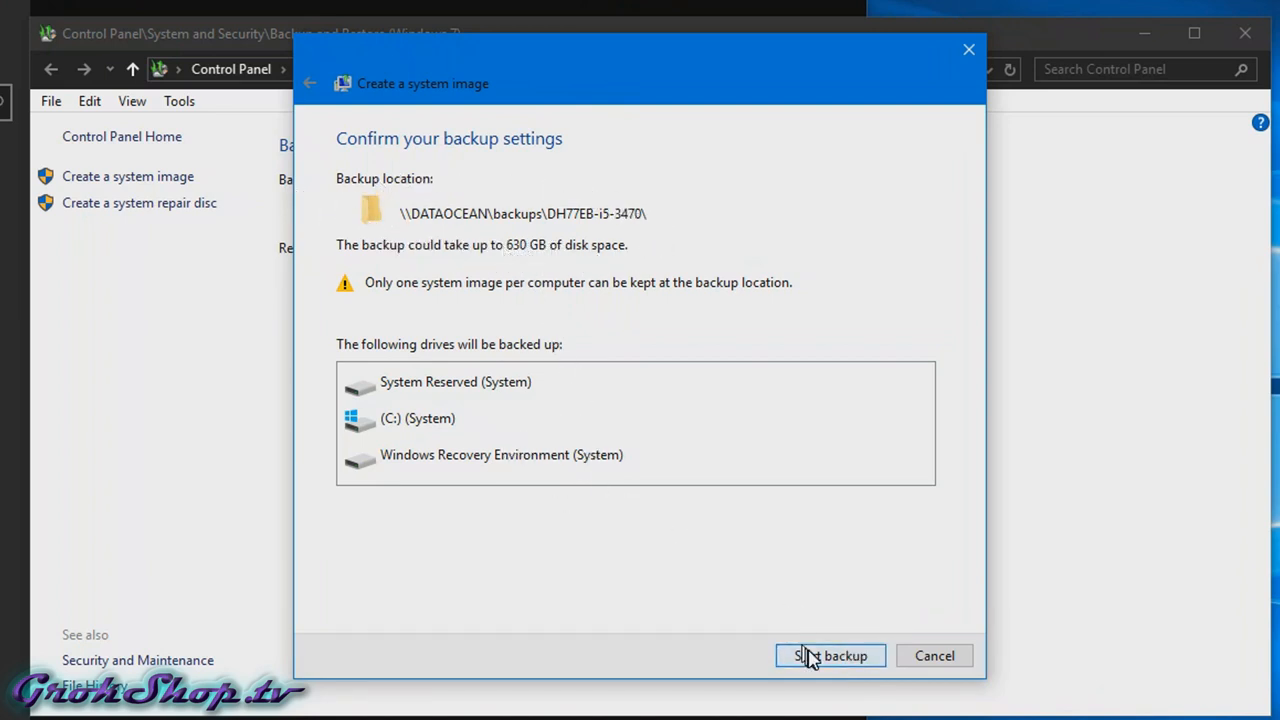
{"action": "left_click", "coordinate": [829, 655]}
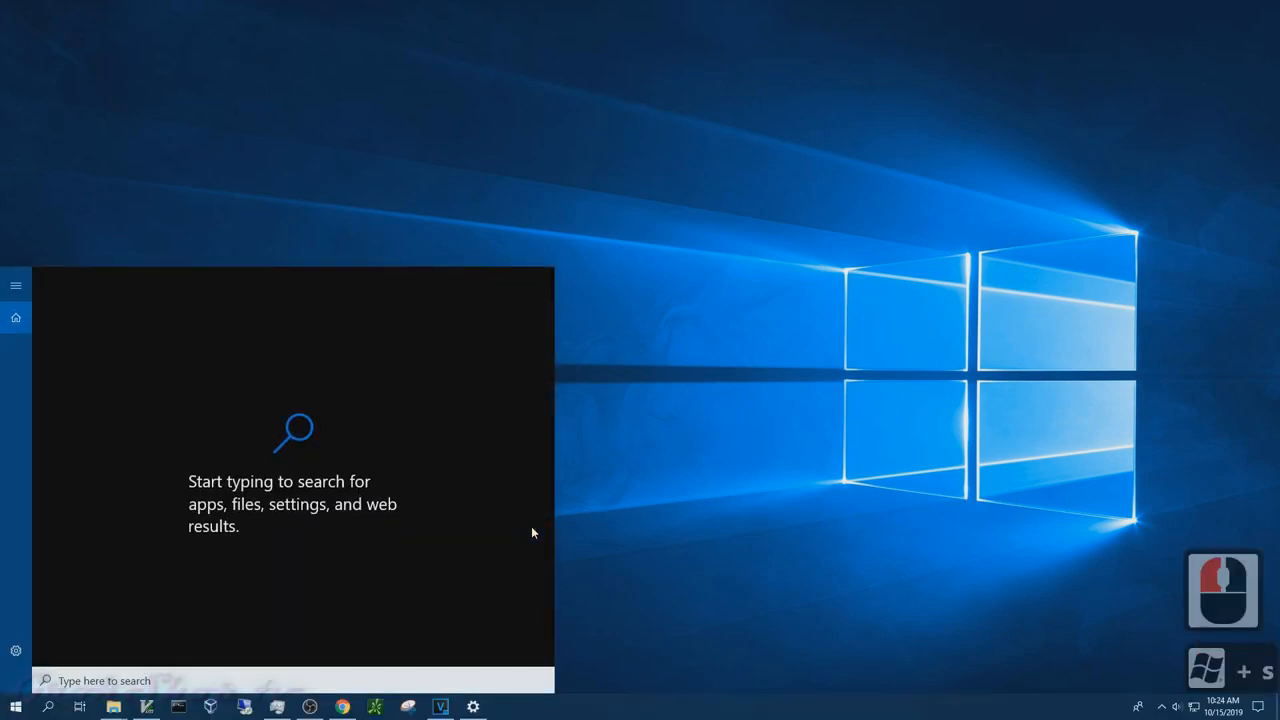
- Search Windows for 'Device Manager' to locate the Intel SATA AHCI controller
{"action": "type", "text": "Device Manager"}
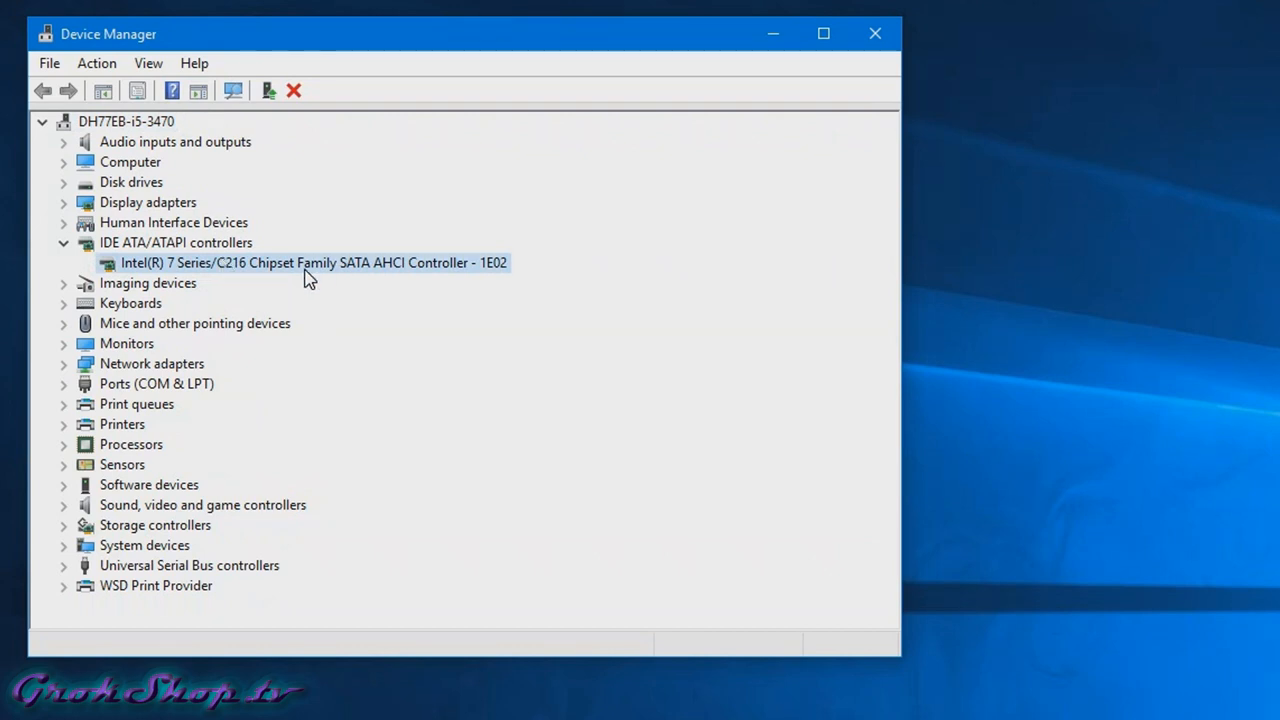
- Replace the Intel SATA controller driver with Standard SATA AHCI Controller, choosing not to restart
{"action": "right_click", "coordinate": [313, 262]}
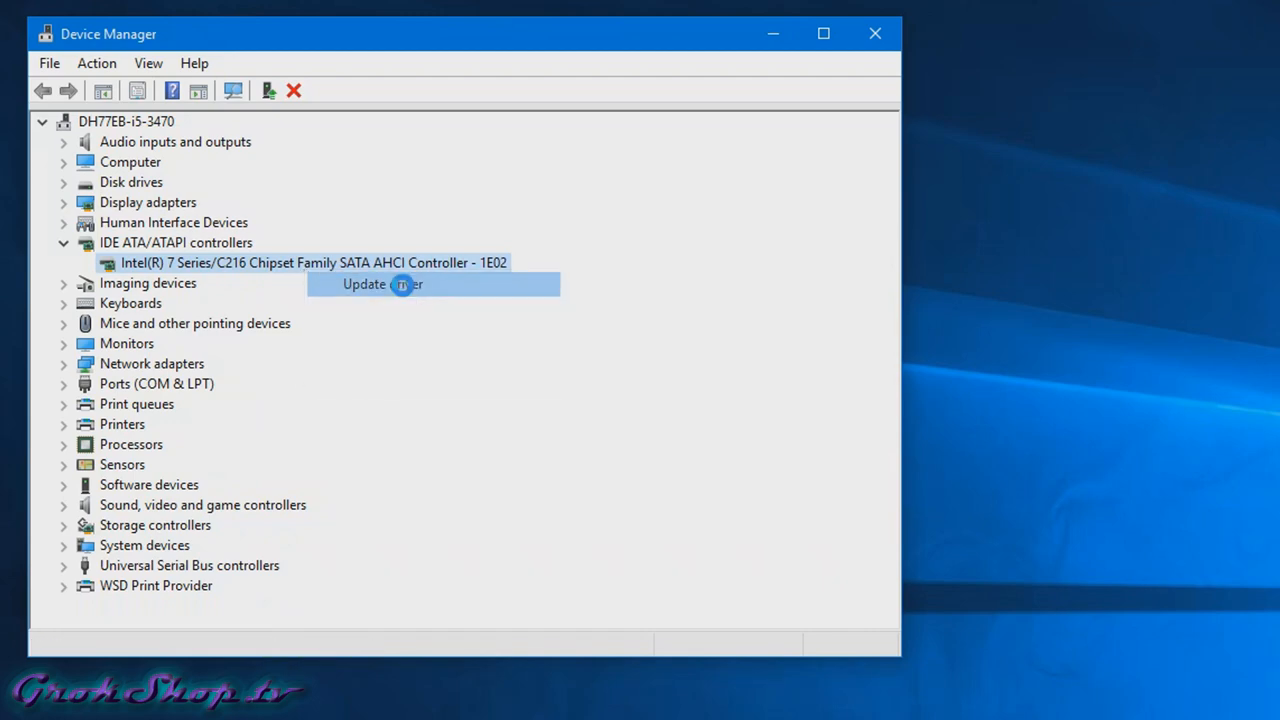
{"action": "left_click", "coordinate": [401, 284]}
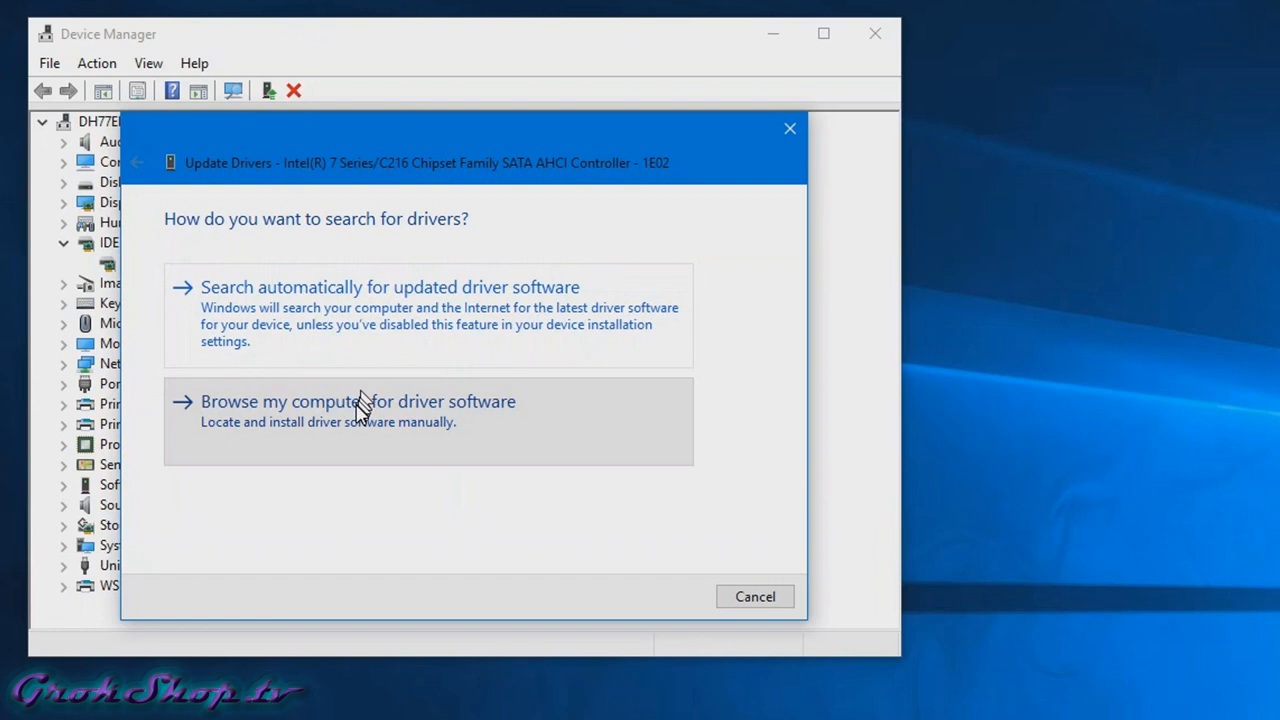
{"action": "left_click", "coordinate": [357, 401]}
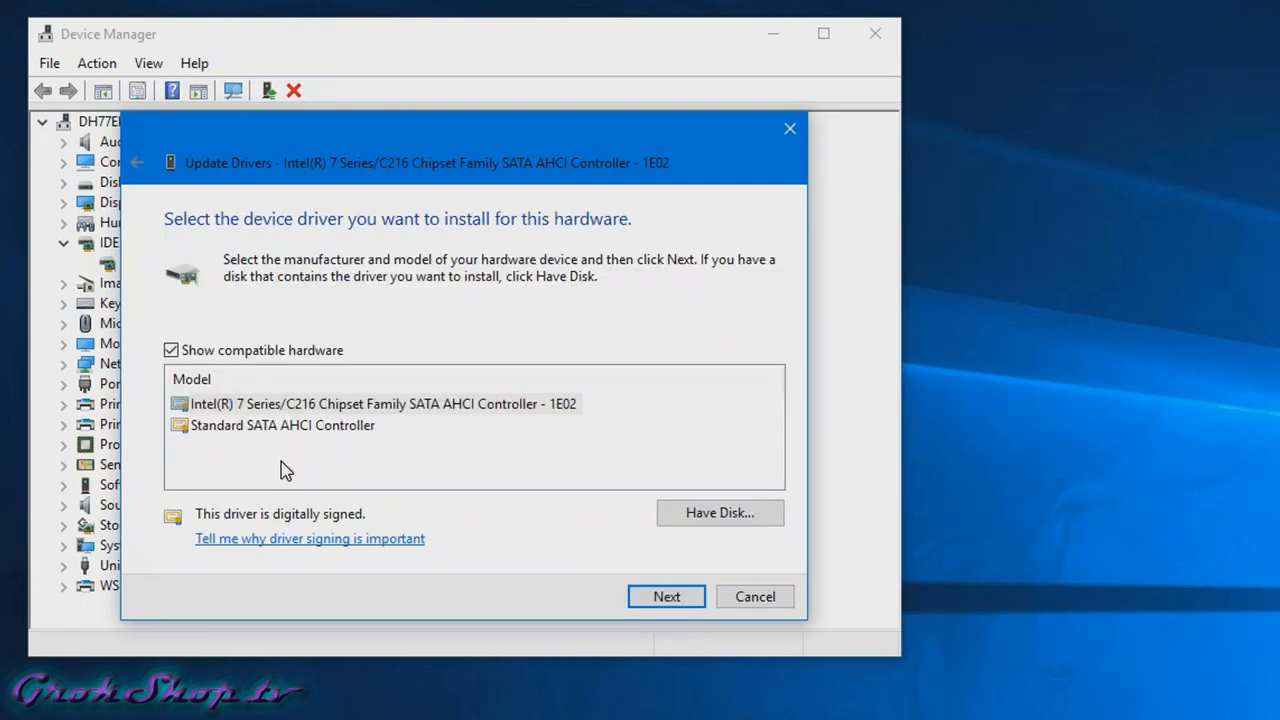
{"action": "left_click", "coordinate": [283, 425]}
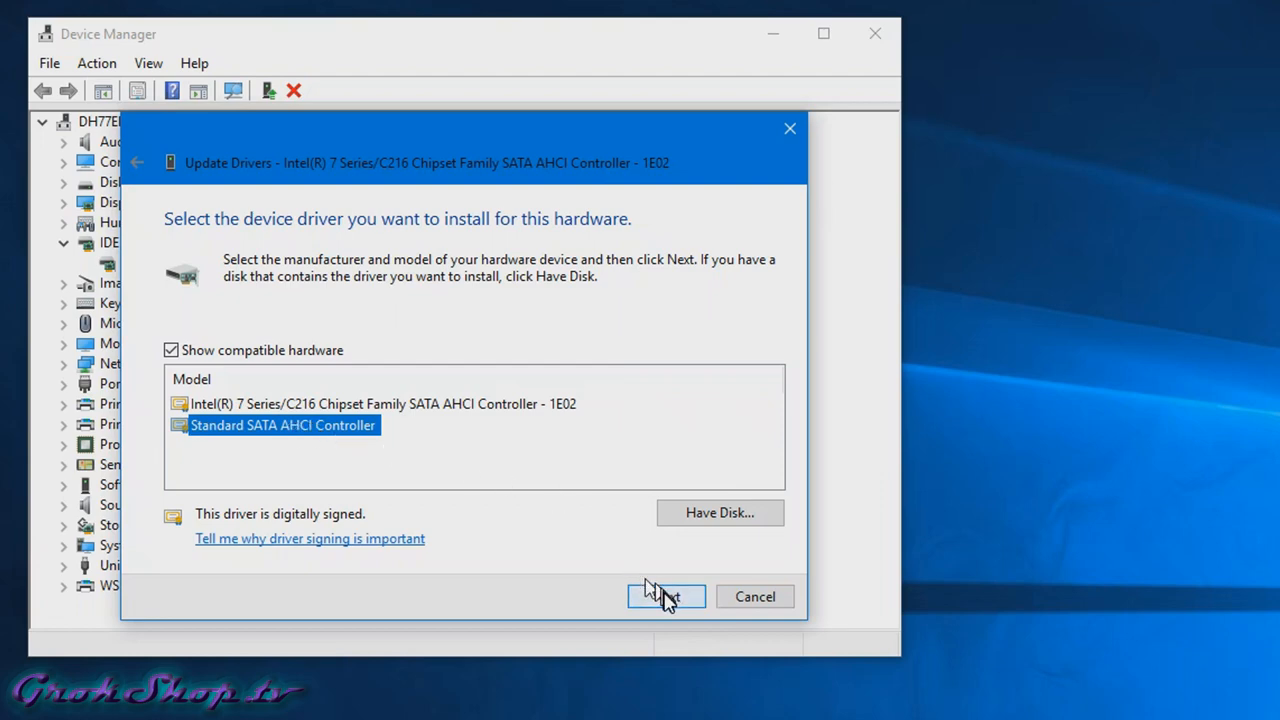
{"action": "left_click", "coordinate": [666, 596]}
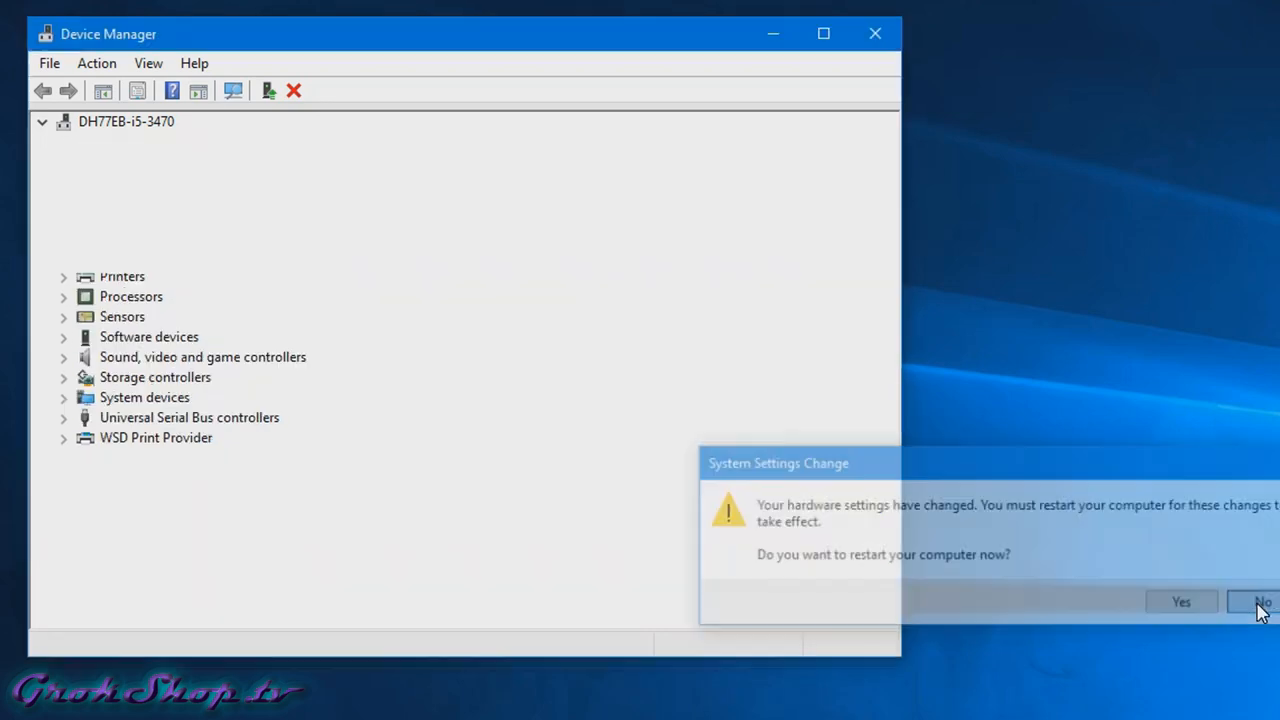
{"action": "left_click", "coordinate": [1264, 603]}
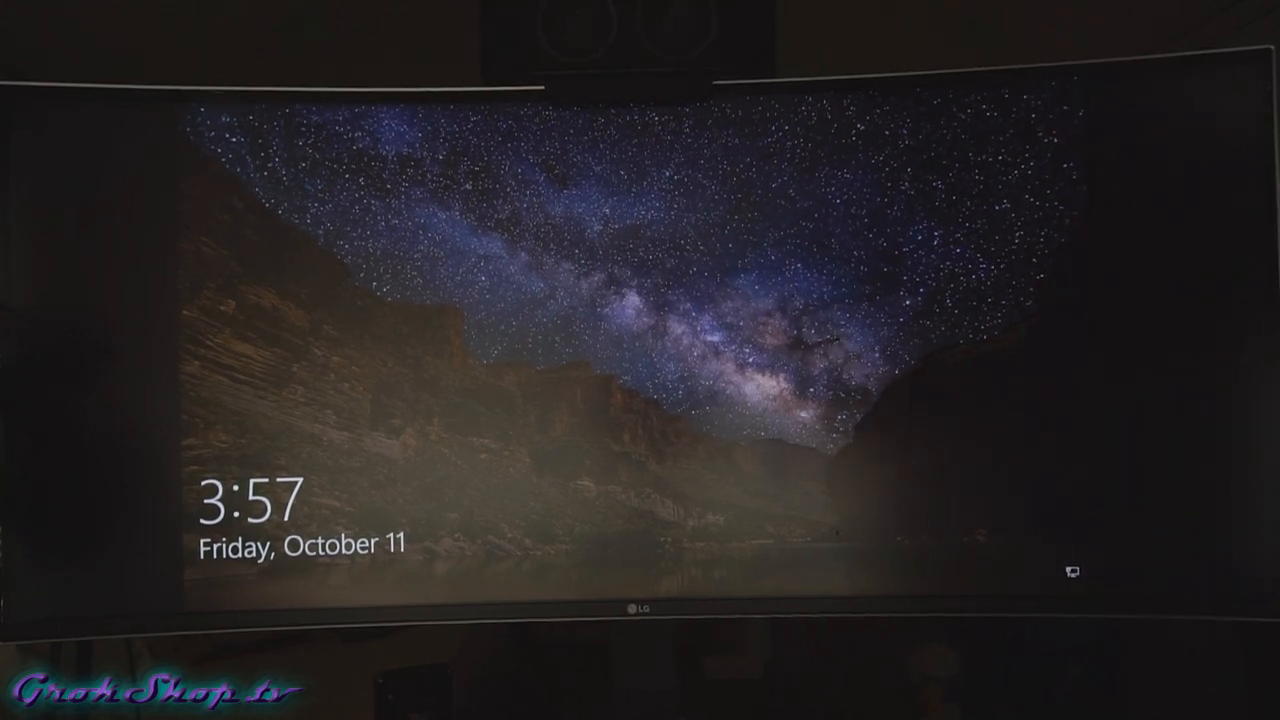
- Dismiss the open prompt and scroll the Activation page to Change product key
{"action": "key", "text": "escape"}
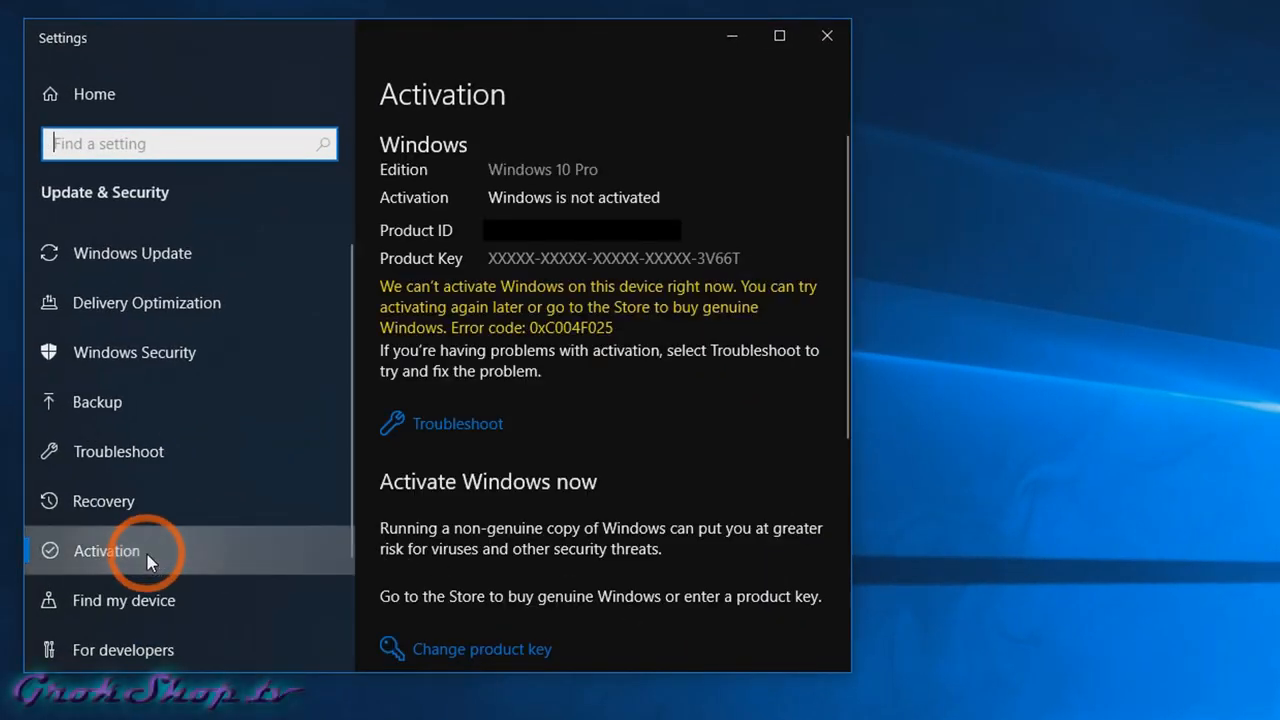
{"action": "scroll", "scroll_direction": "down", "scroll_amount": 3}
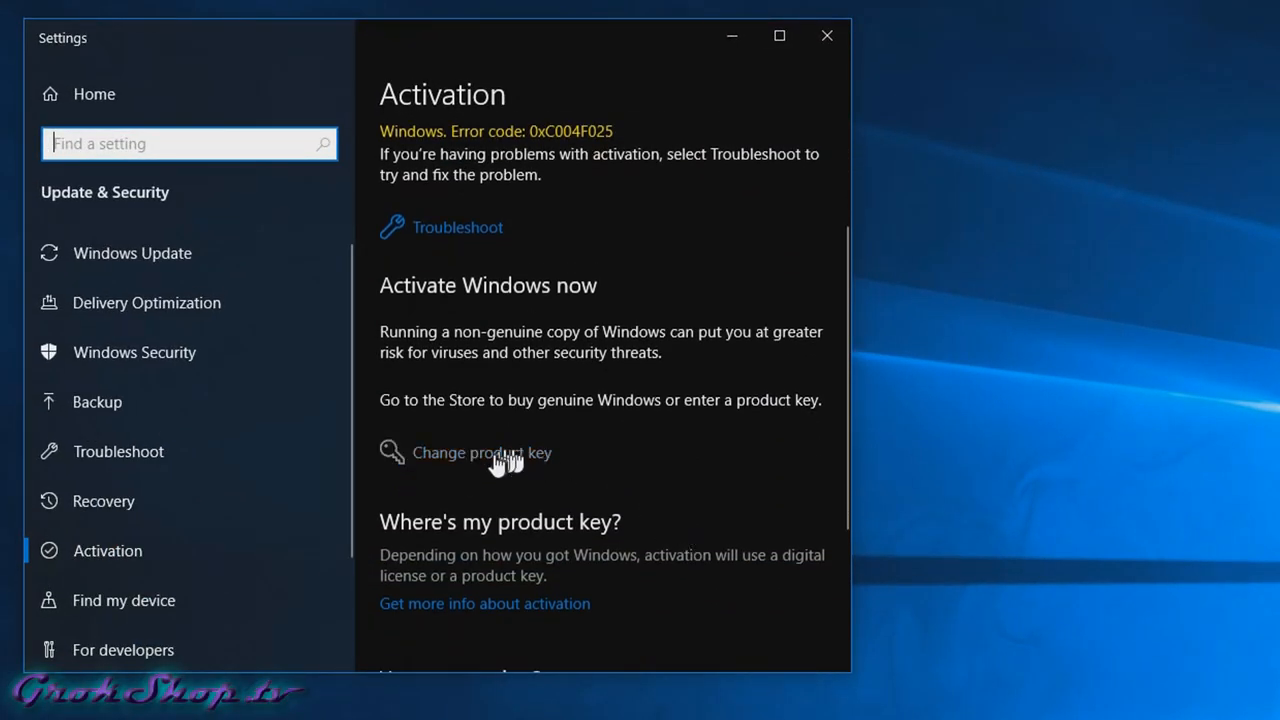
- Enter product key XXXXX-XXXXX-XXXXX-XXXXX-XXXXX and submit it
{"action": "left_click", "coordinate": [483, 453]}
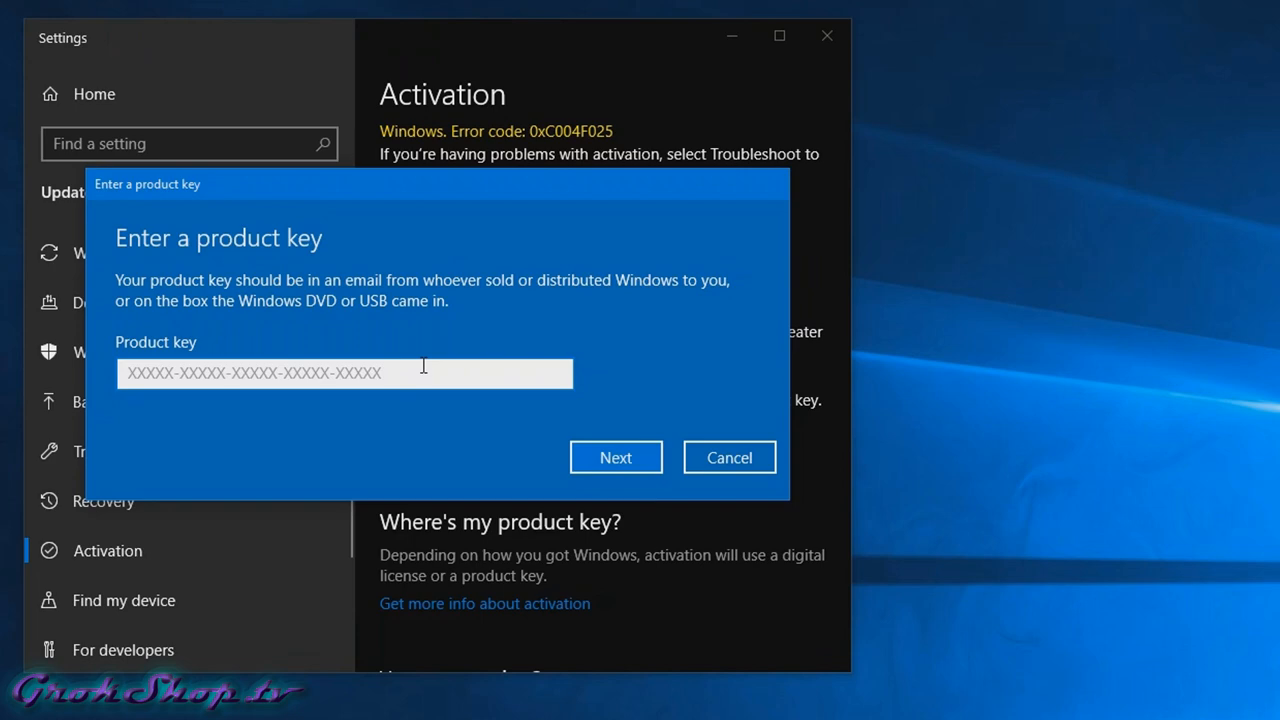
{"action": "type", "text": "XXXXX-XXXXX-XXXXX-XXXXX-XXXXX"}
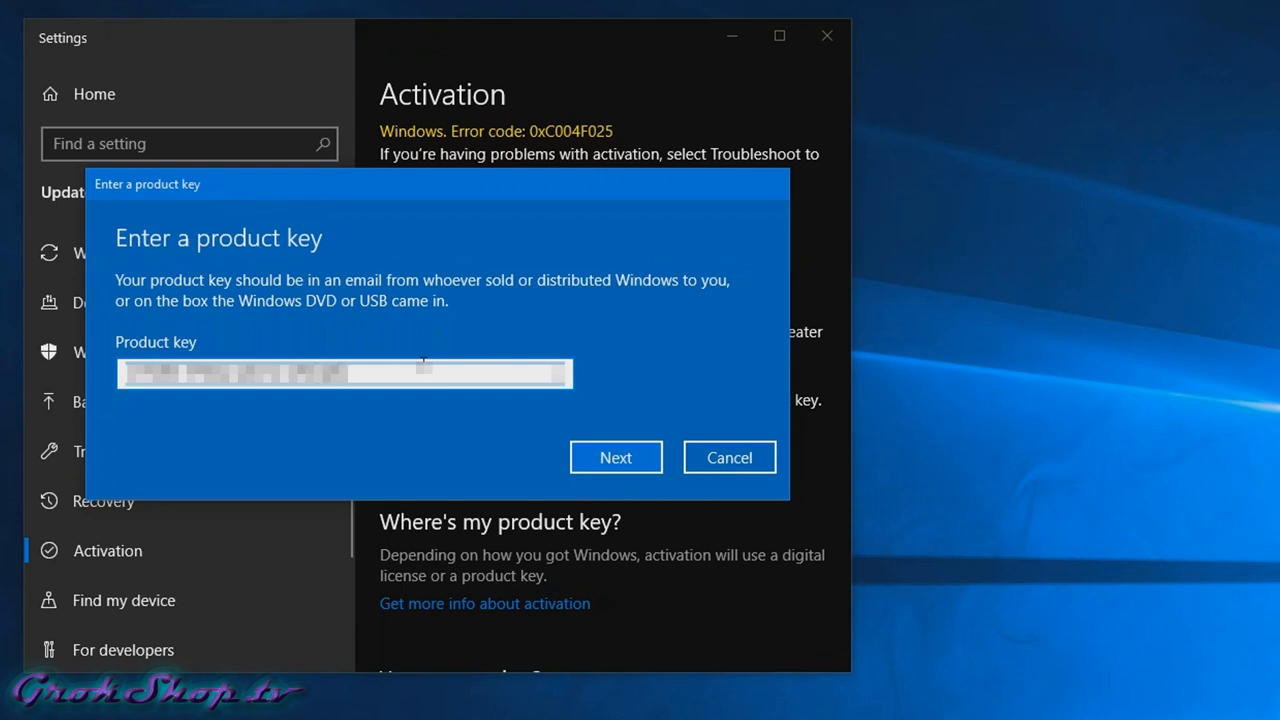
{"action": "left_click", "coordinate": [615, 457]}
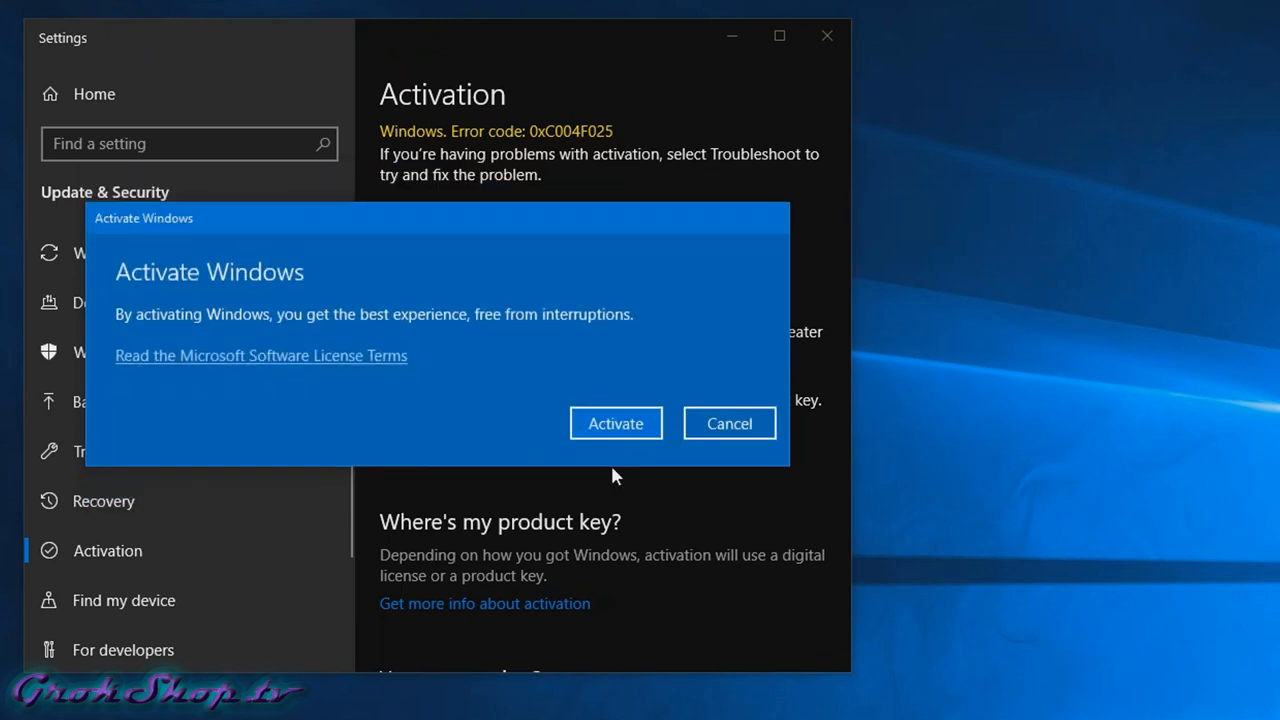
- Confirm Windows activation with the new key and scroll back up the page
{"action": "left_click", "coordinate": [615, 423]}
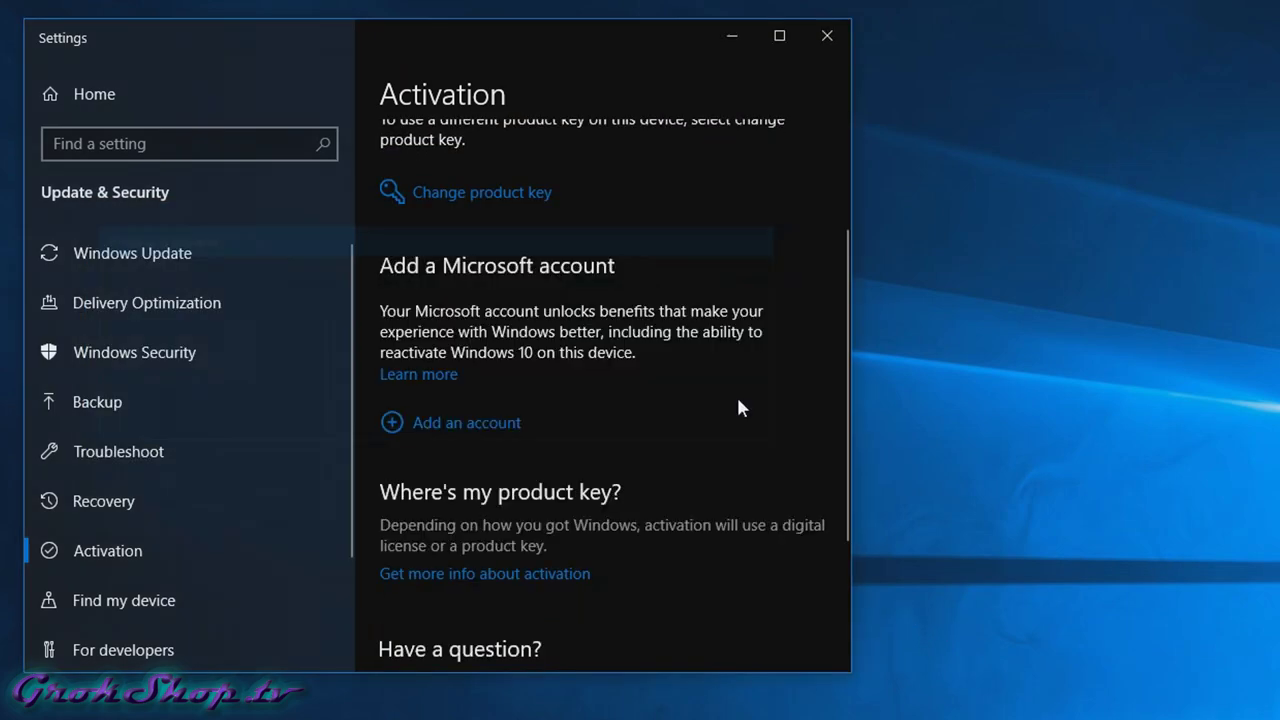
{"action": "scroll", "scroll_direction": "up", "scroll_amount": 3}
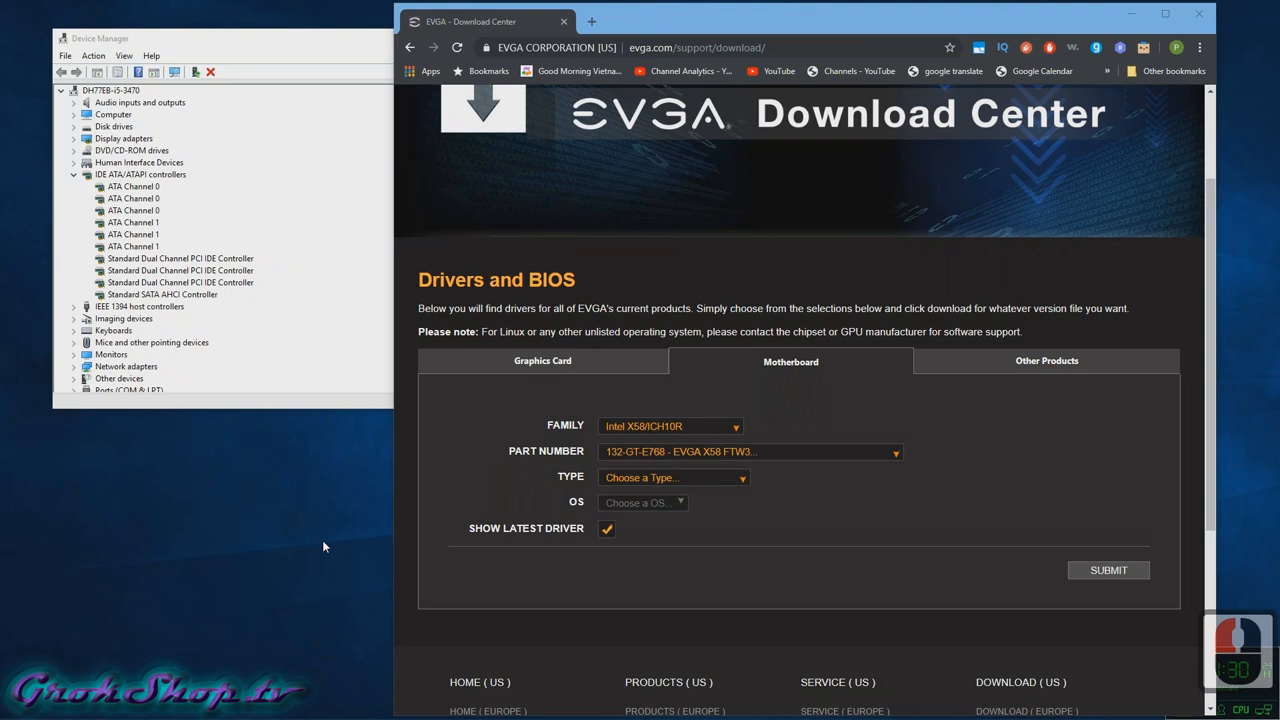
- Open the Run dialog with Win+R to bring up System Information
{"action": "key", "text": "Win+r"}
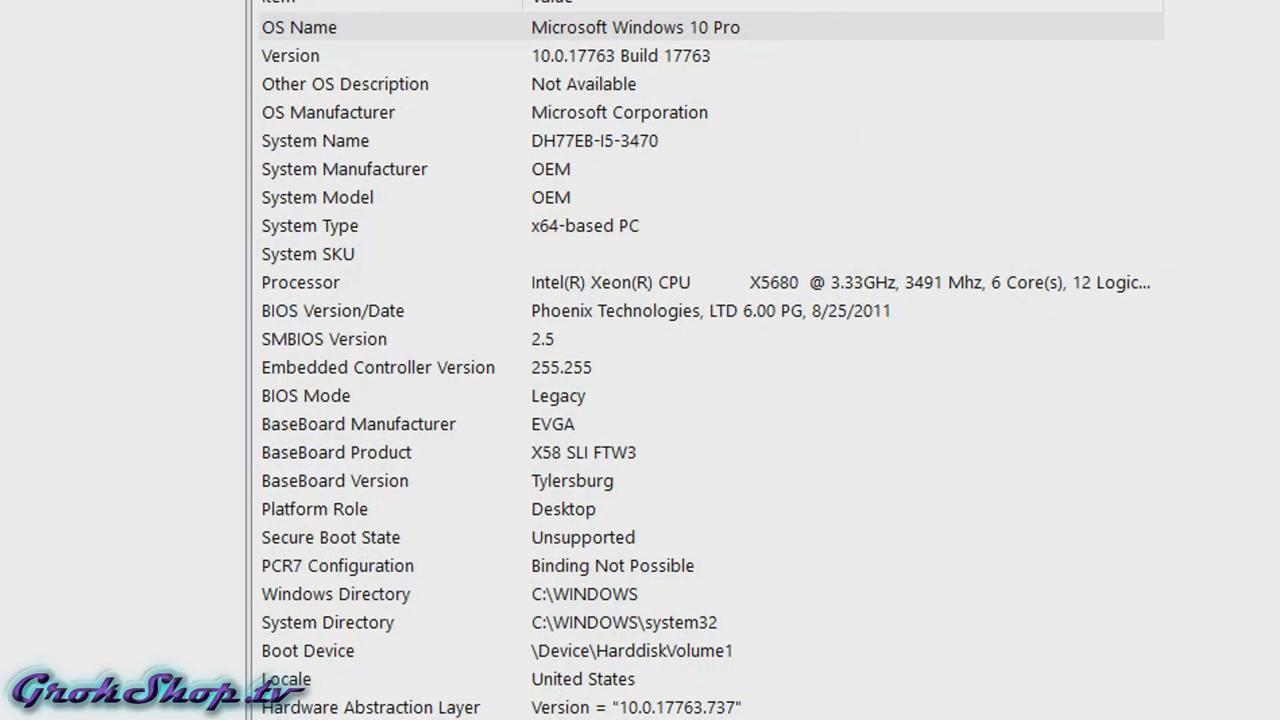
{"action": "mouse_move", "coordinate": [571, 633]}
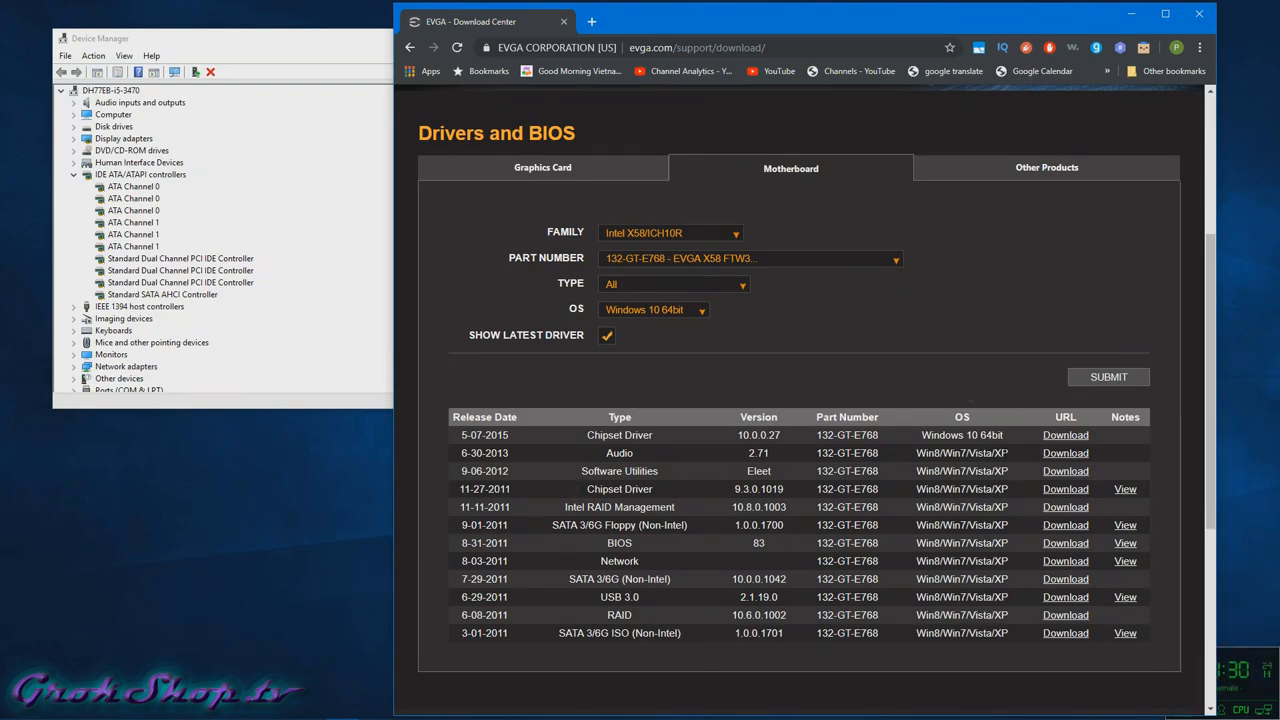
- Download the chipset driver package Chipset_10.0.27_Public.zip
{"action": "left_click", "coordinate": [1065, 471]}
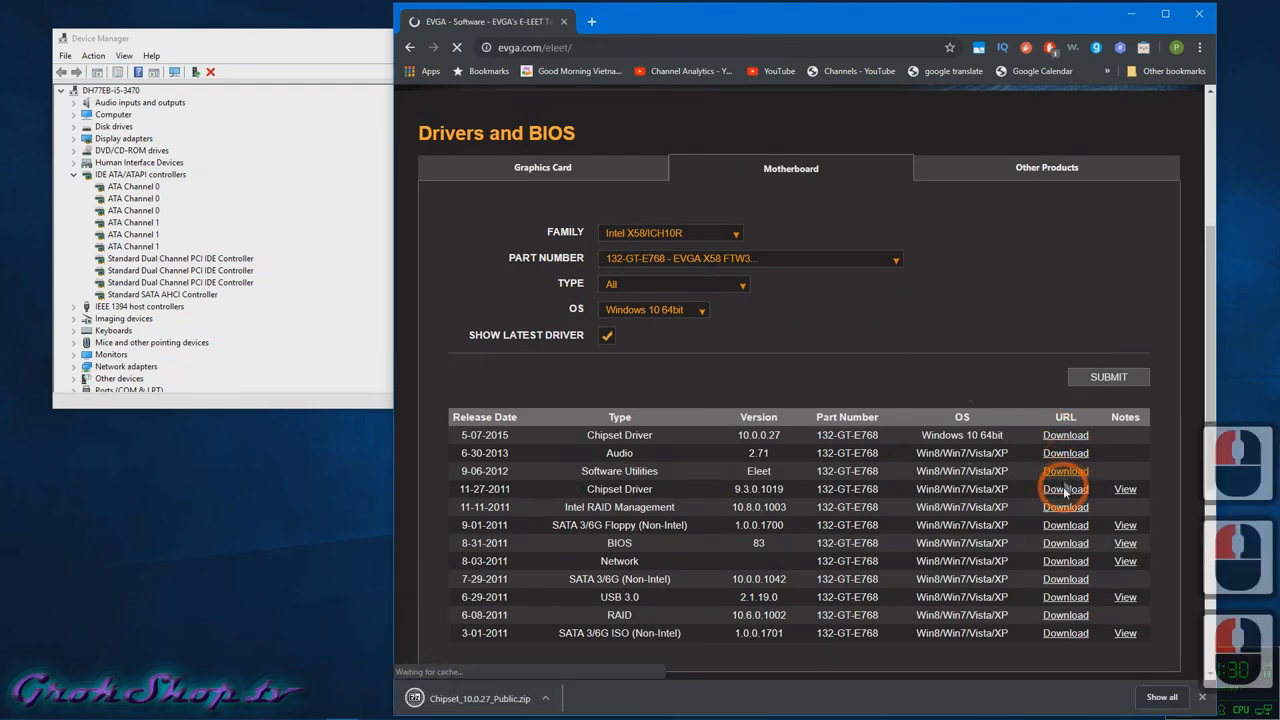